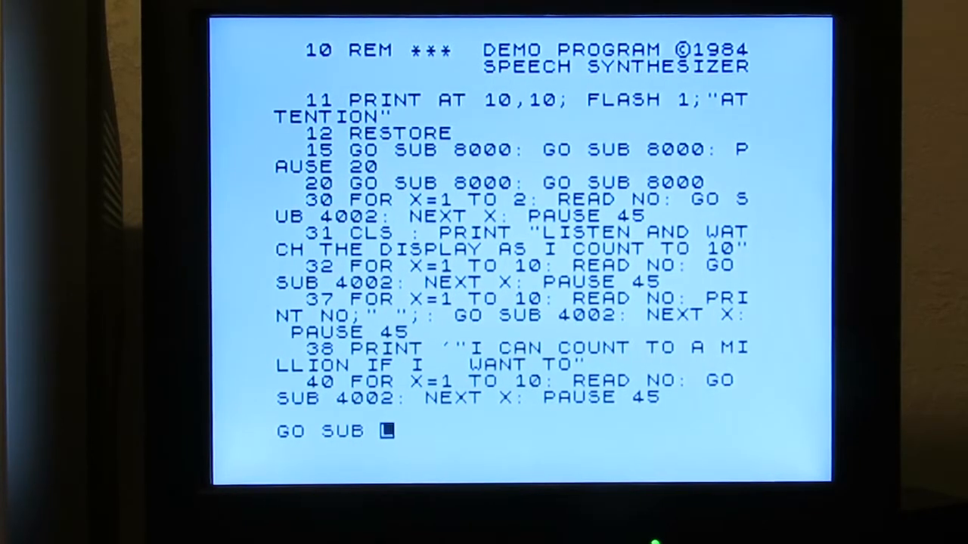
{"action": "type", "text": "3000"}
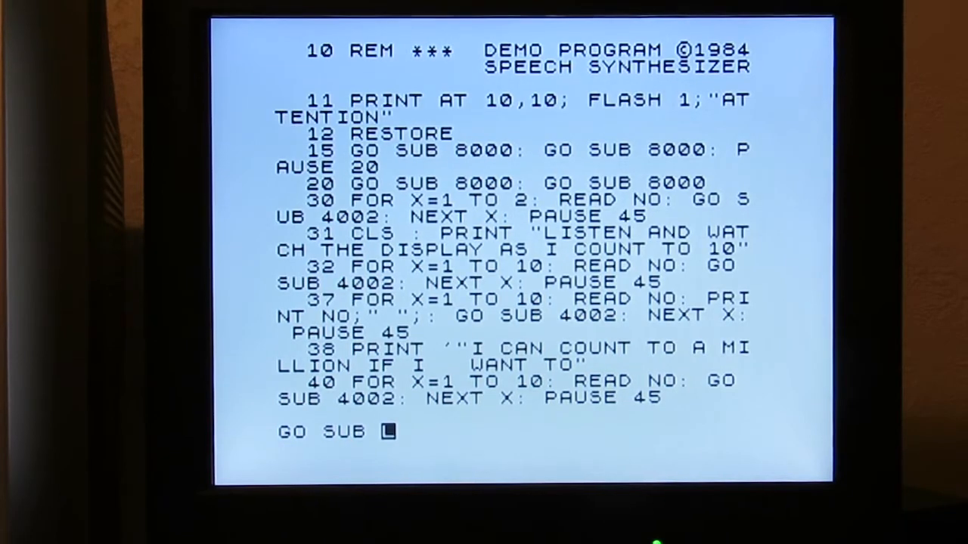
{"action": "type", "text": "300"}
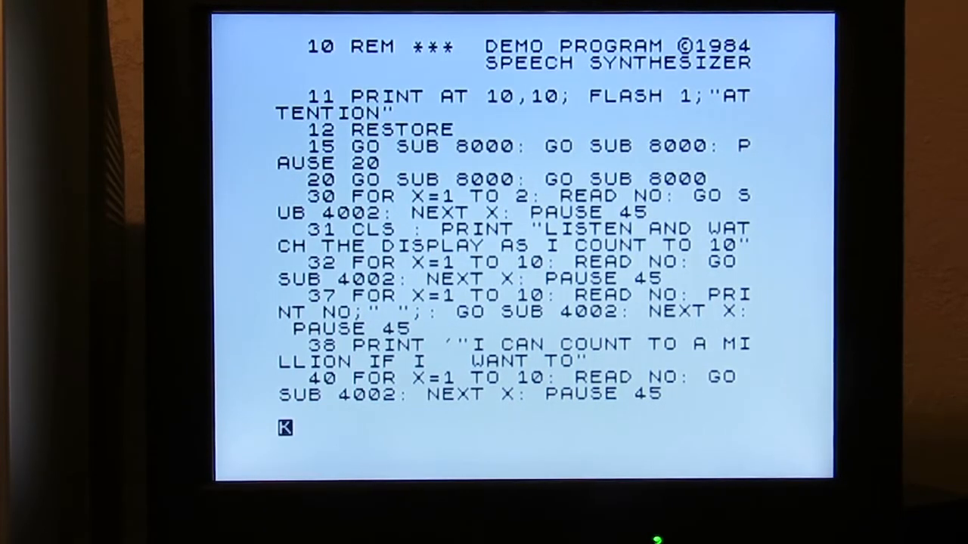
{"action": "type", "text": "GO SUB"}
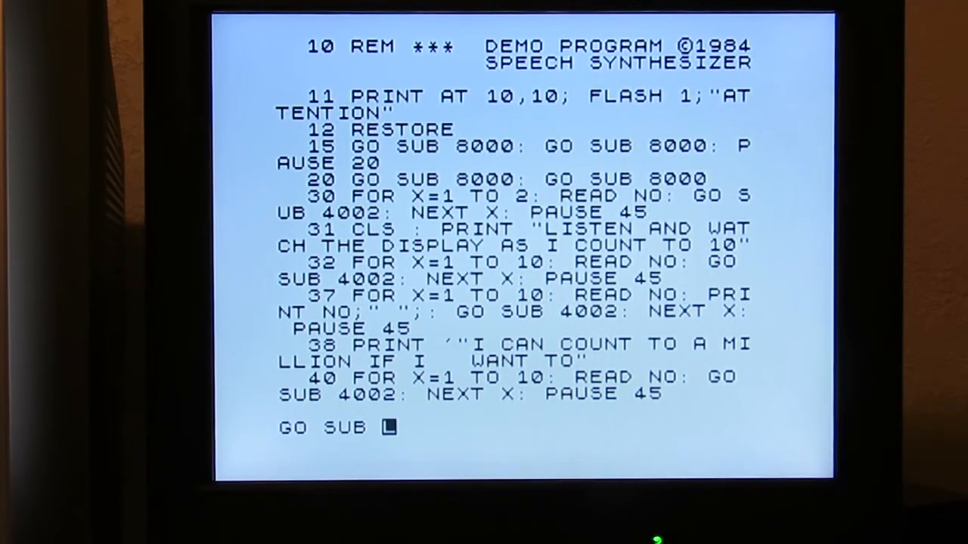
{"action": "type", "text": "30"}
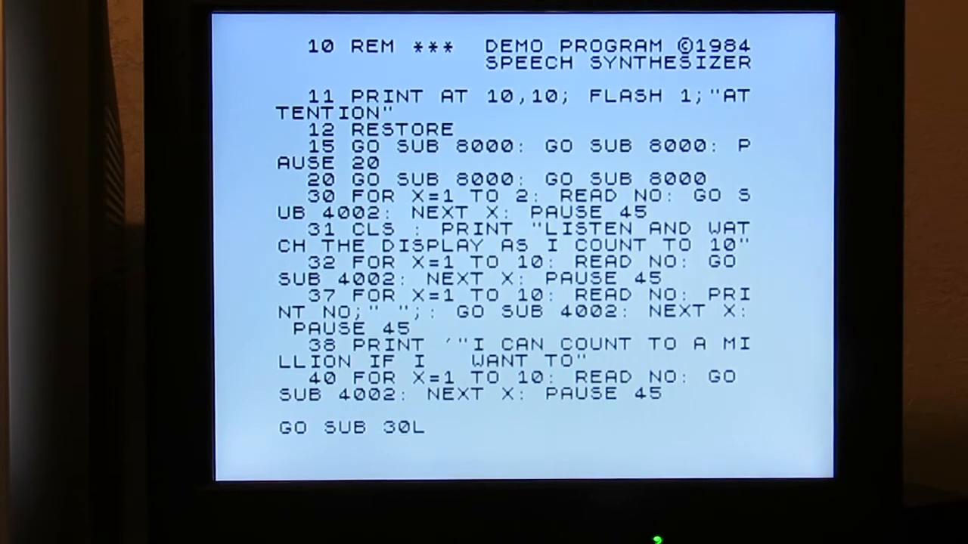